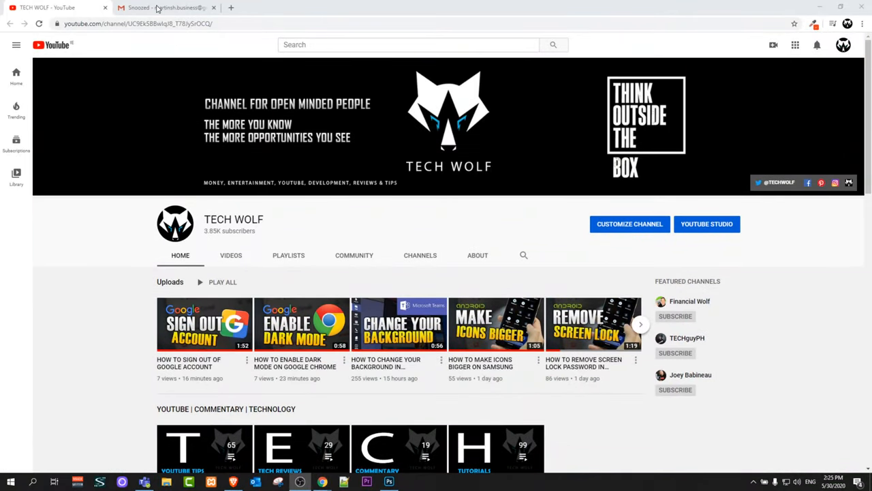
Launch Google Contacts from the Gmail tab's Google apps grid
click(166, 8)
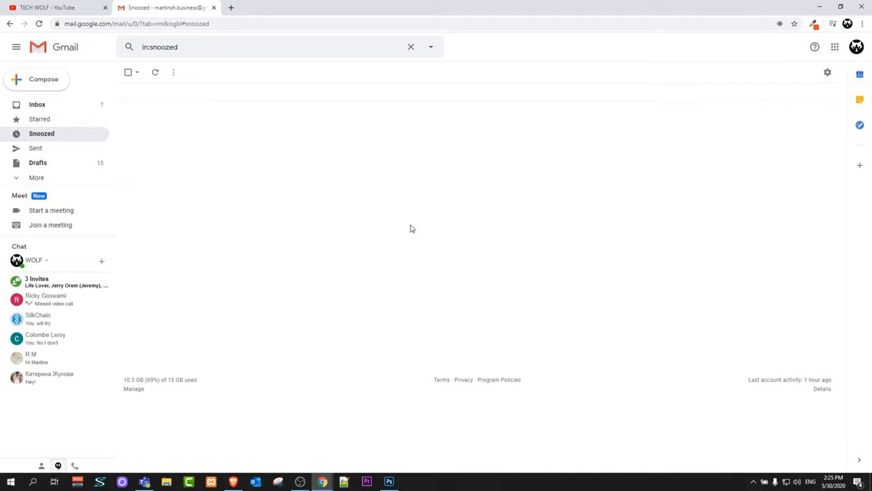
mouse_move(831, 62)
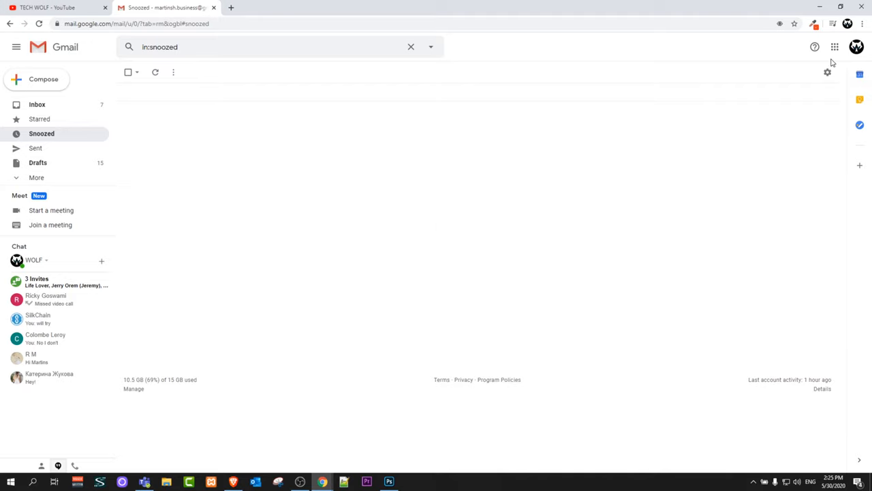
mouse_move(834, 46)
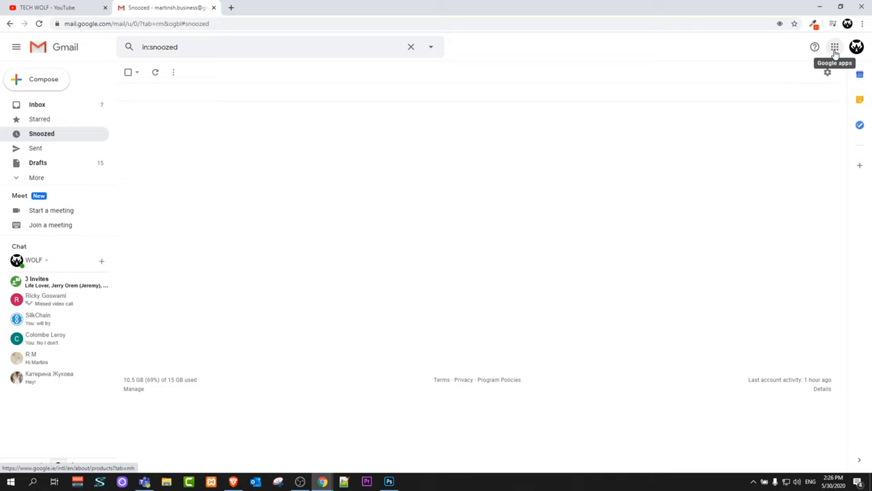
click(834, 46)
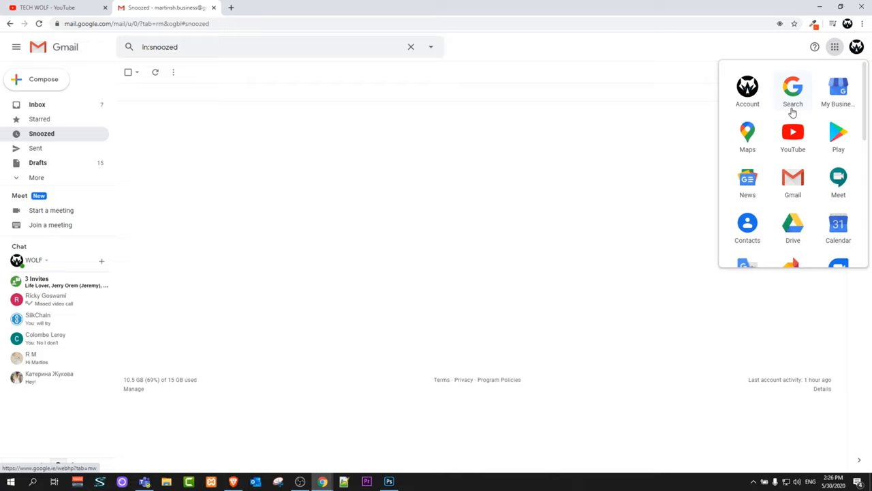
mouse_move(747, 224)
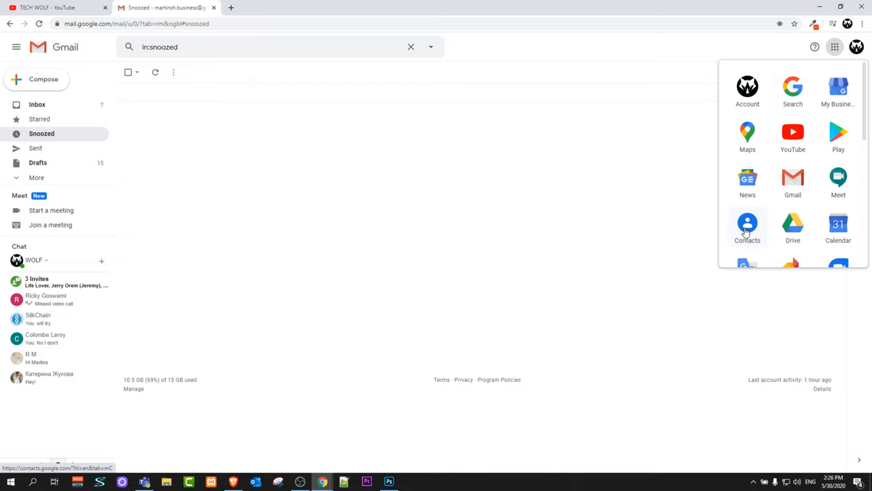
click(746, 226)
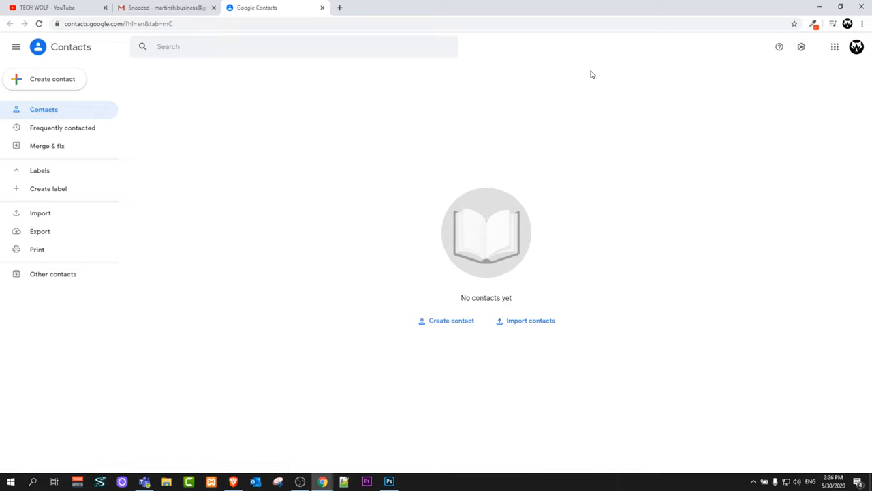
mouse_move(271, 155)
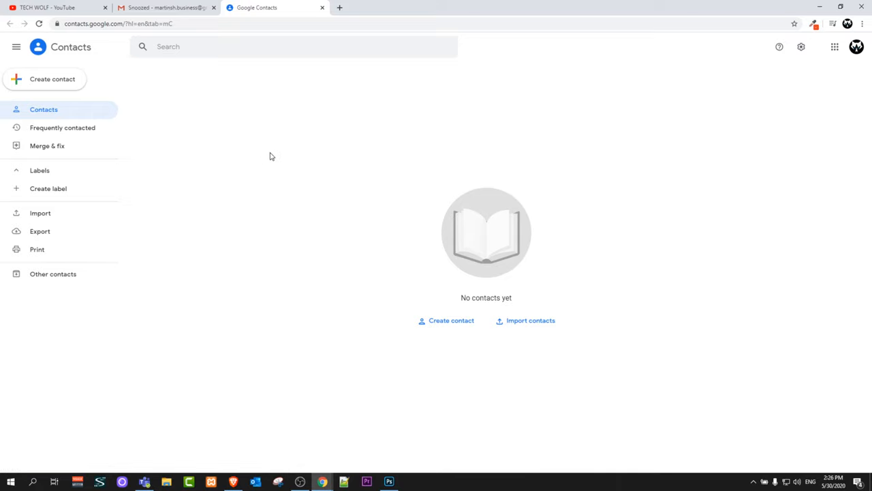
mouse_move(373, 259)
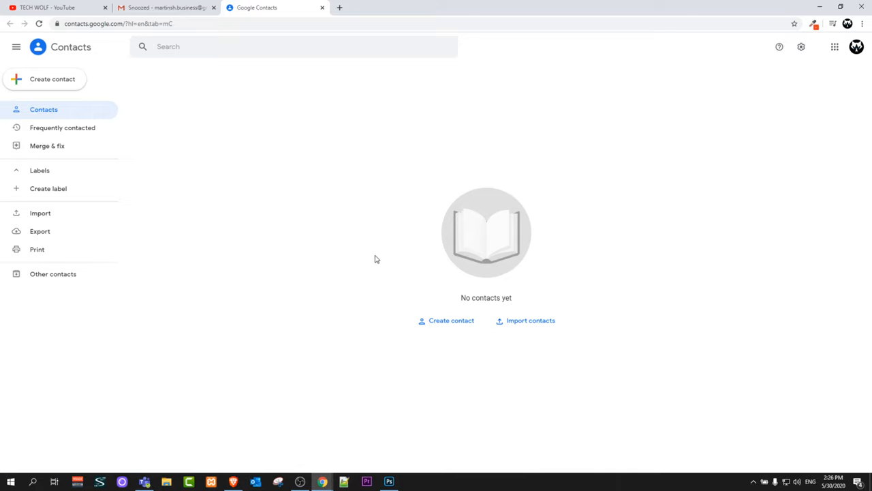
mouse_move(371, 166)
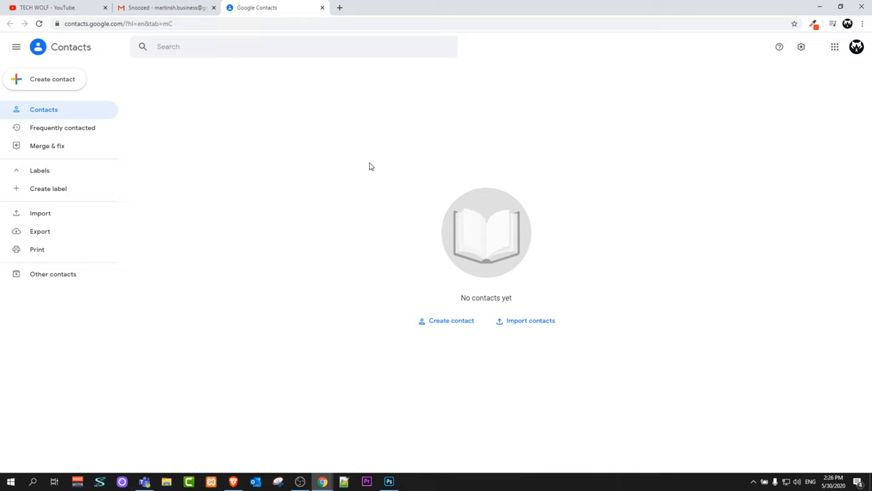
mouse_move(395, 229)
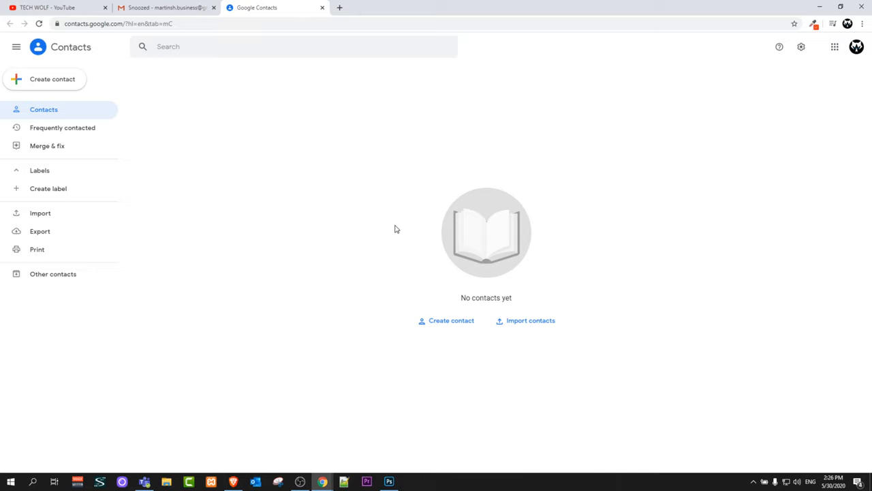
mouse_move(444, 320)
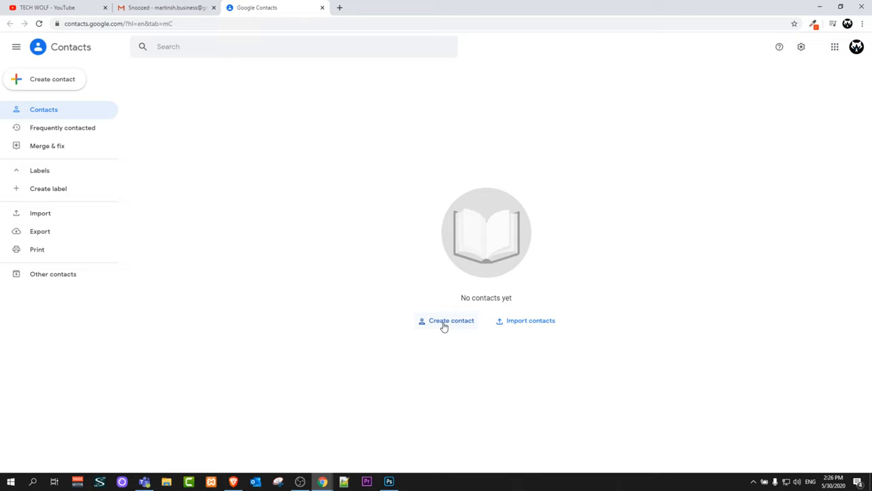
mouse_move(245, 171)
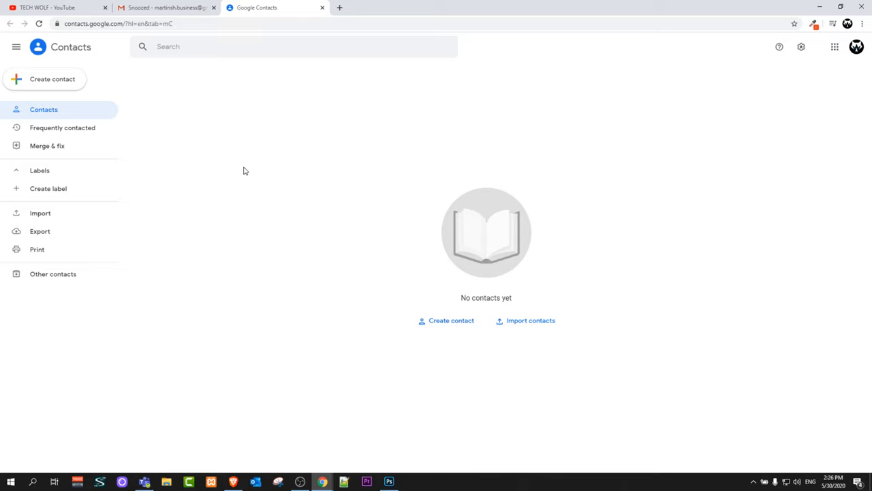
mouse_move(44, 85)
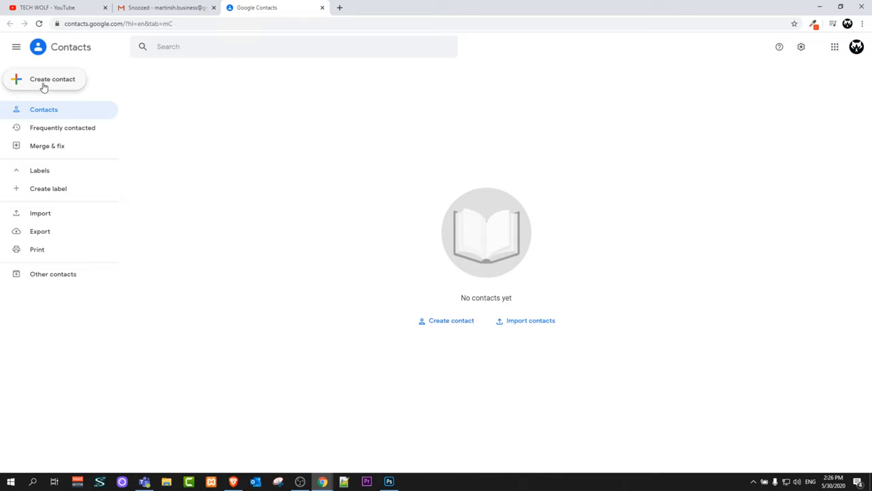
mouse_move(38, 82)
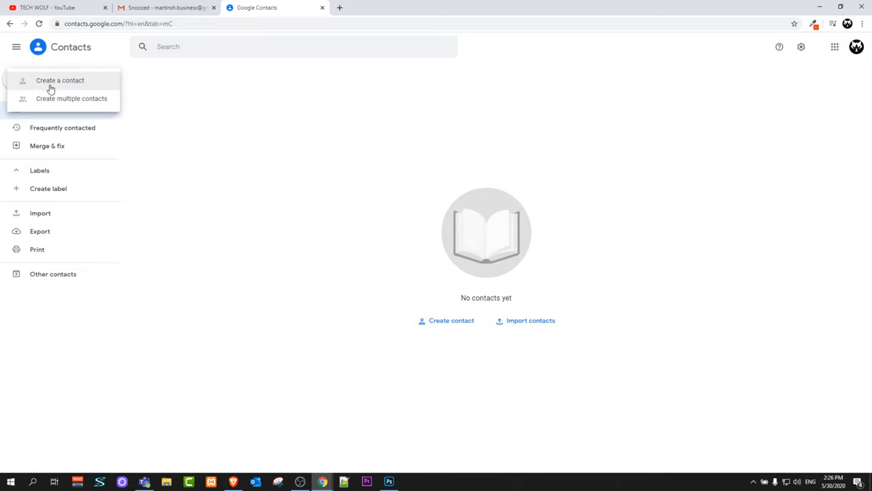
mouse_move(71, 98)
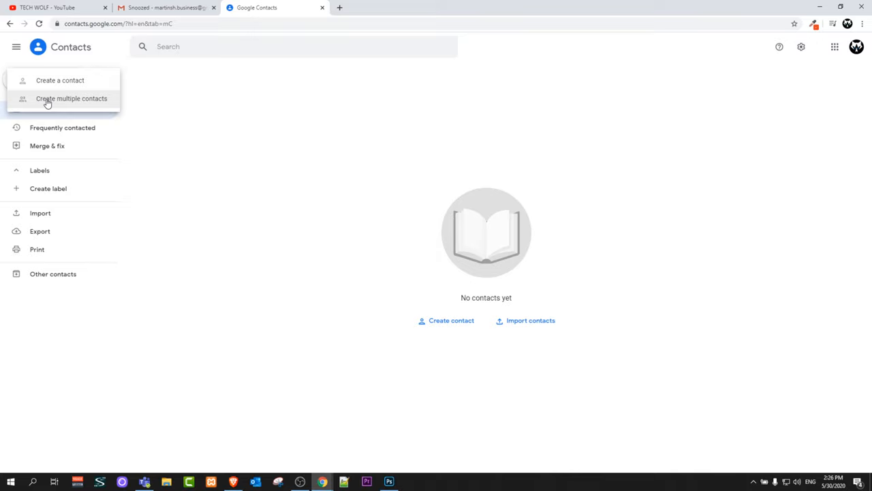
mouse_move(48, 89)
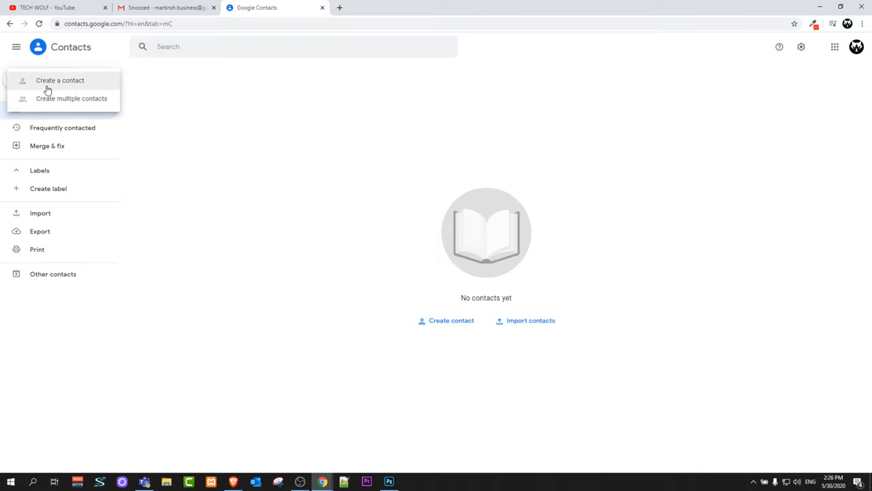
Start a single new contact from Create contact in the sidebar
click(60, 79)
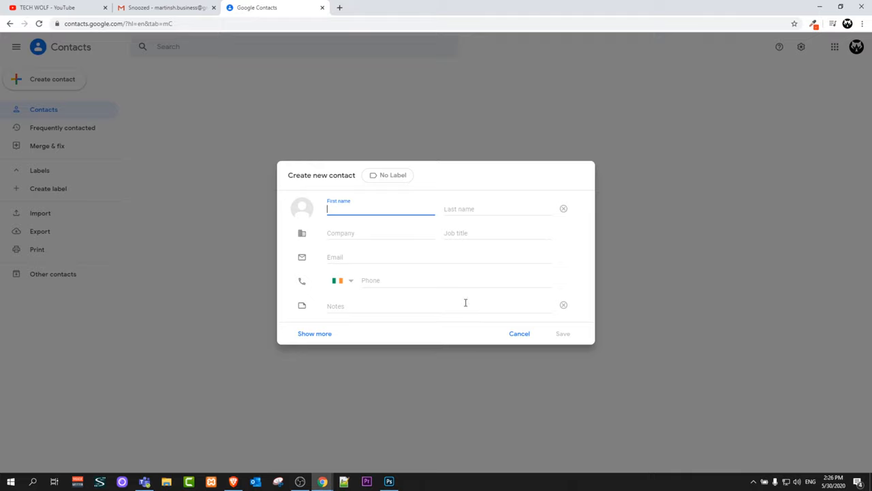
mouse_move(379, 385)
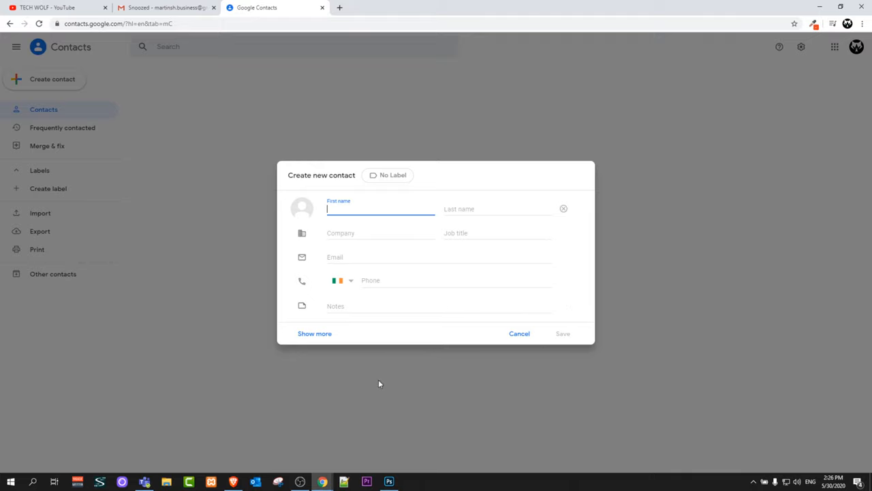
Cancel the Create new contact form without saving anything
click(519, 332)
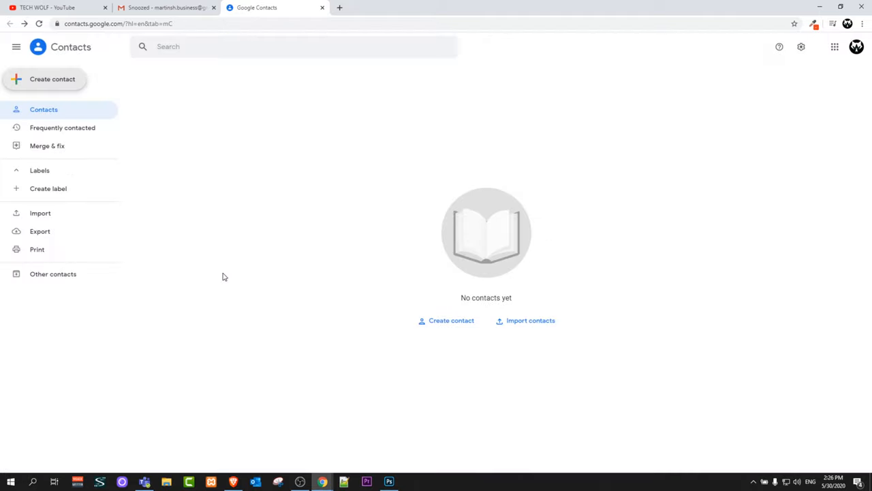
mouse_move(264, 203)
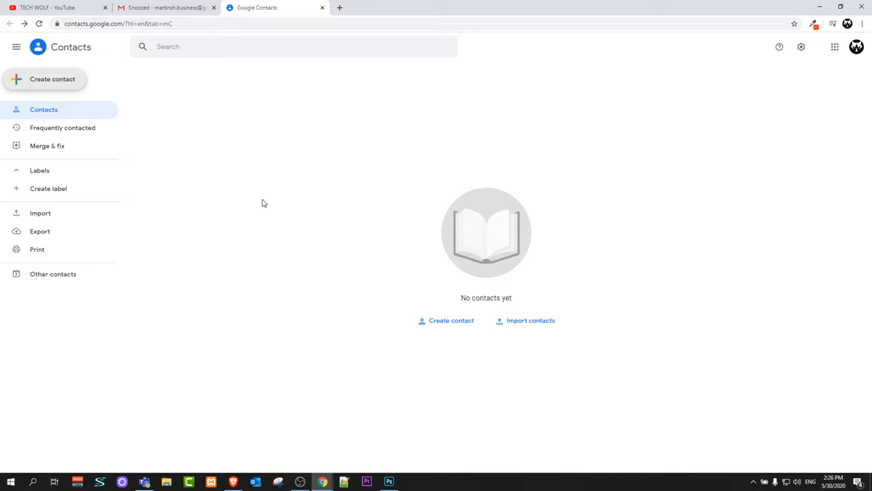
mouse_move(255, 227)
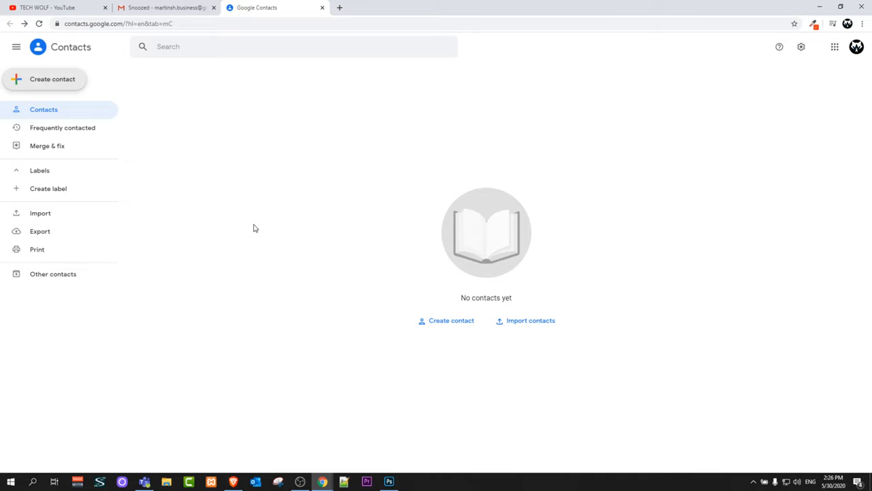
mouse_move(240, 242)
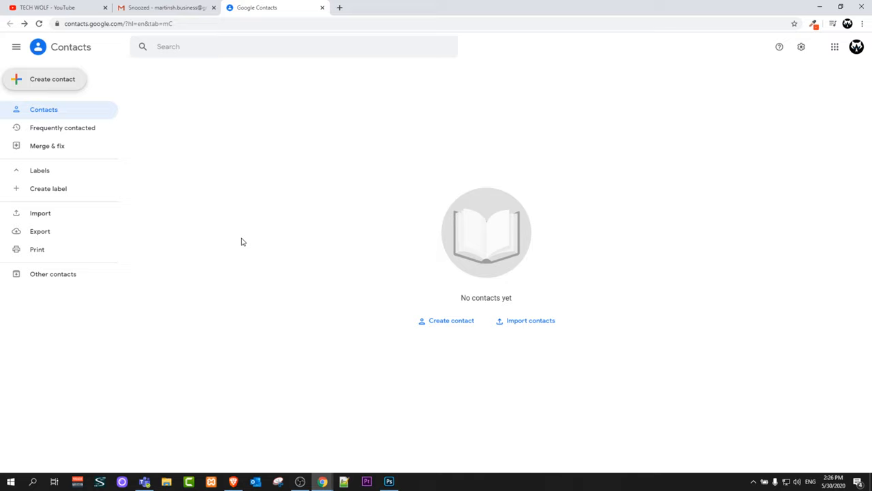
mouse_move(226, 259)
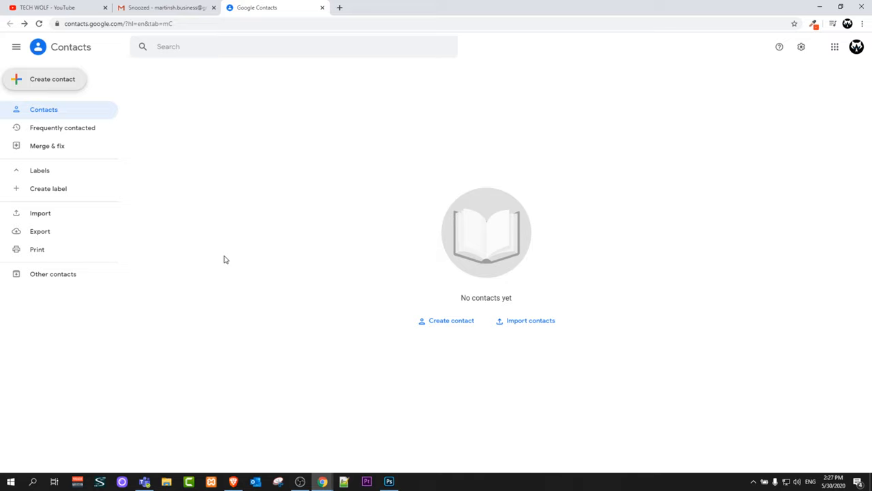
mouse_move(102, 358)
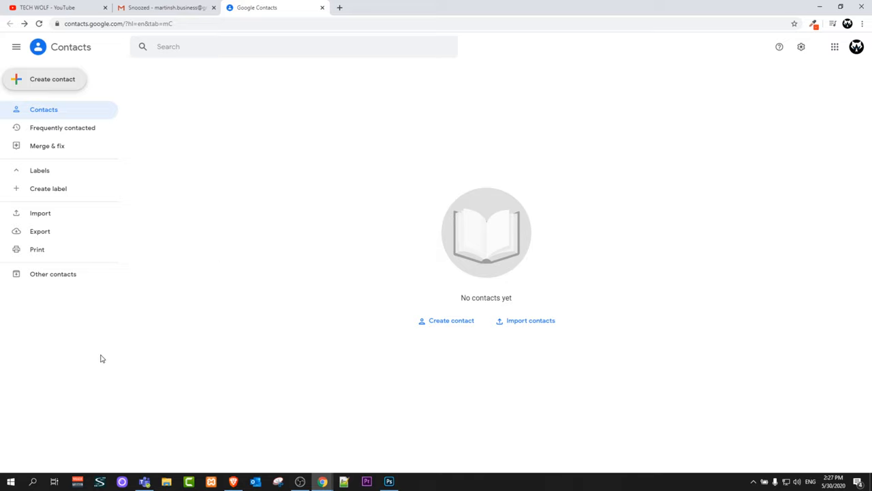